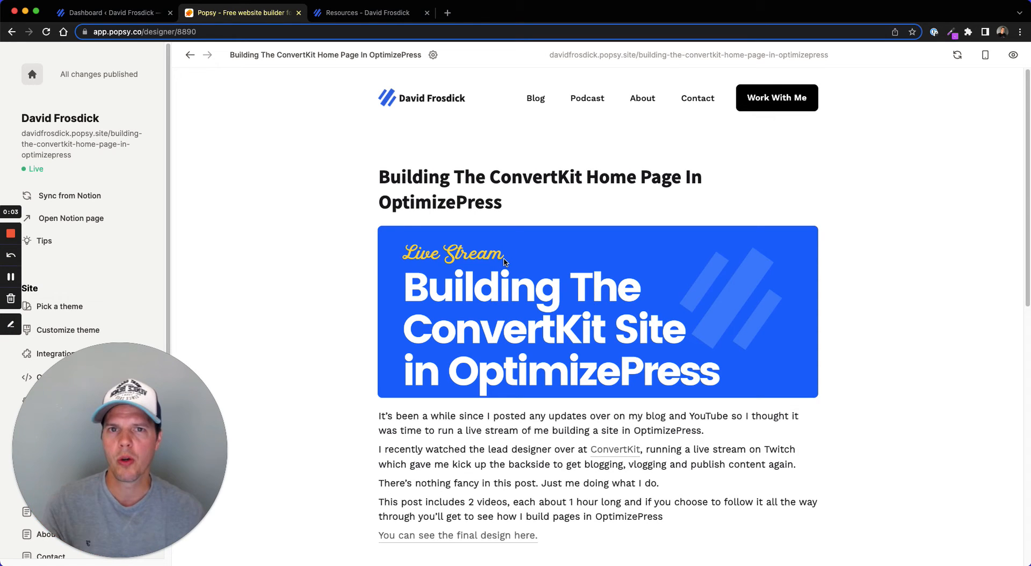
Step: Scroll the ConvertKit post to its synced author bio and footer blocks
scroll(down, 3)
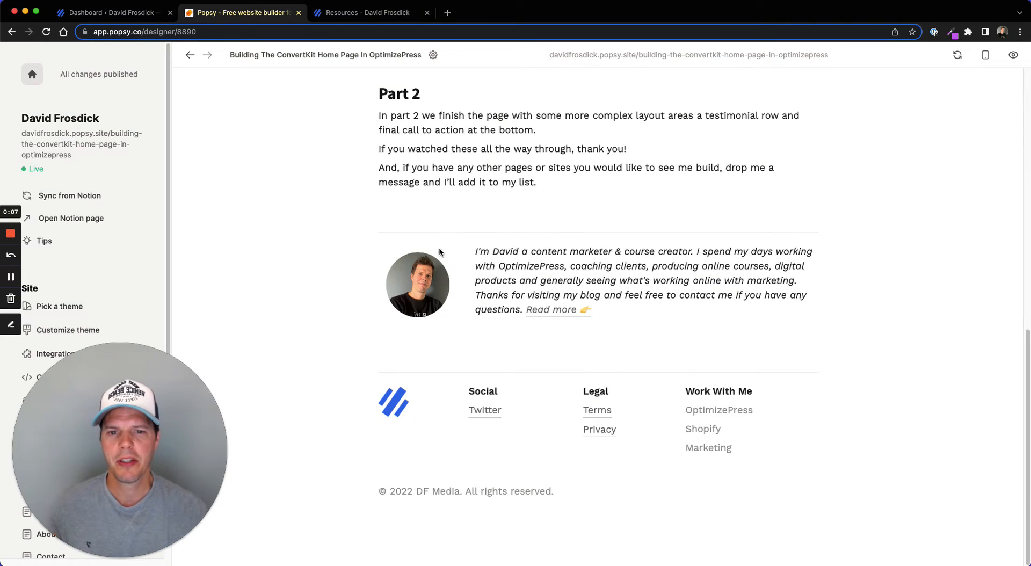
mouse_move(453, 200)
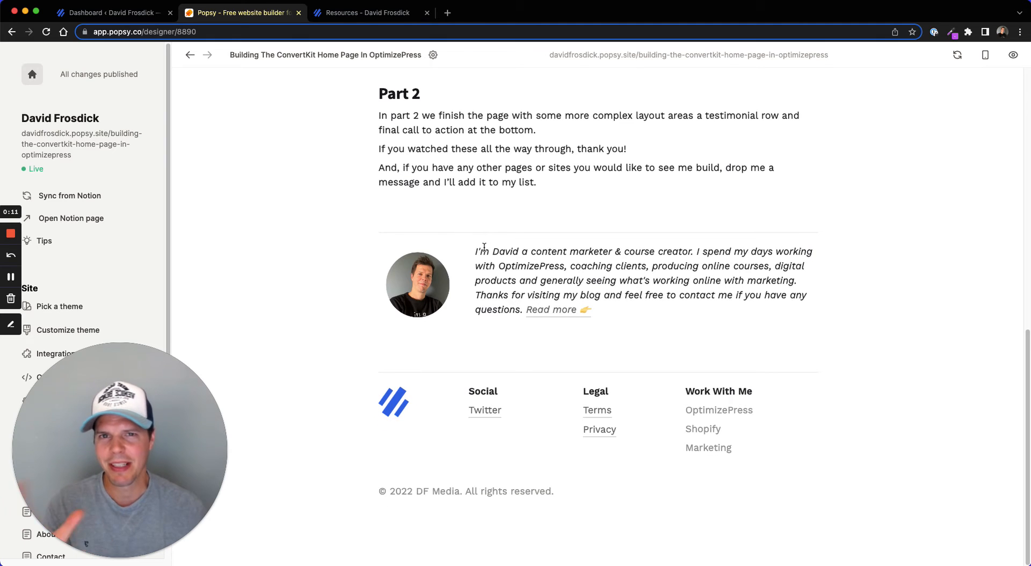
scroll(up, 3)
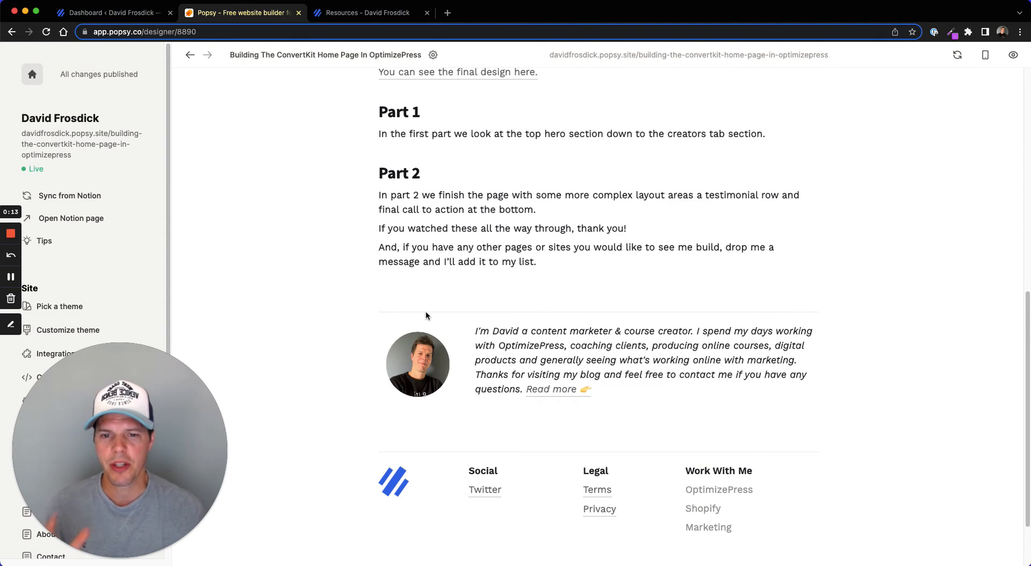
scroll(down, 3)
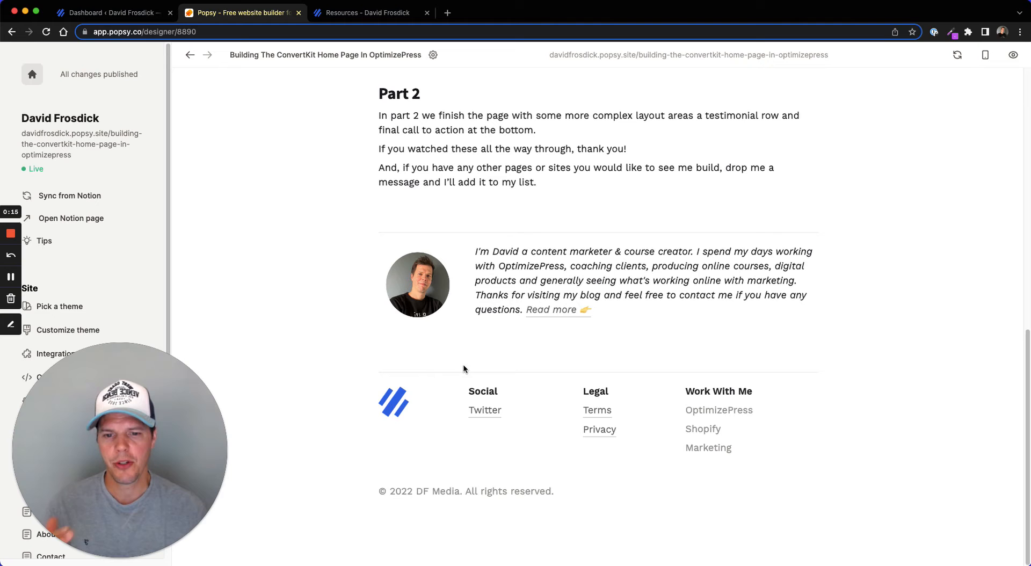
mouse_move(434, 480)
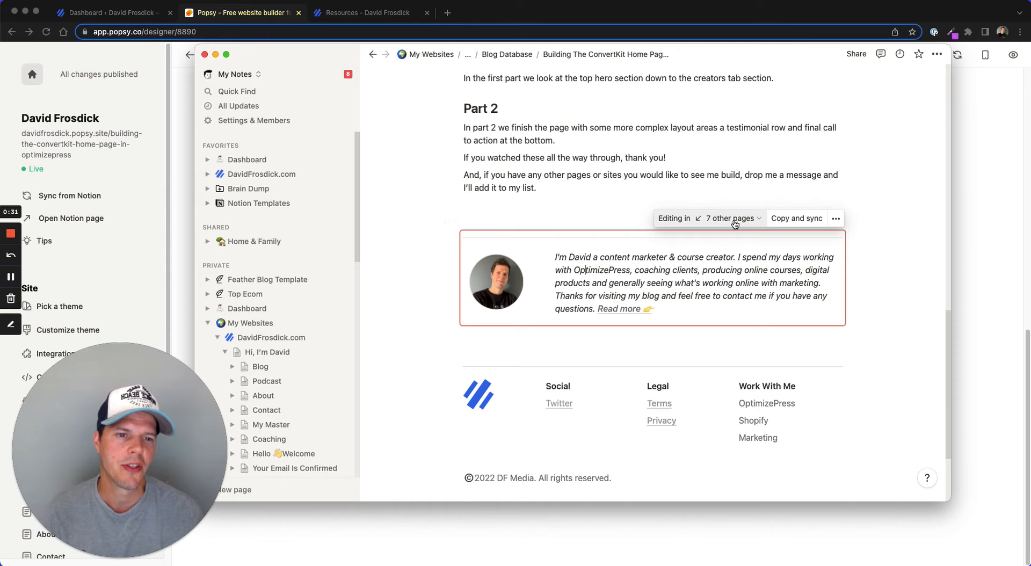
mouse_move(714, 54)
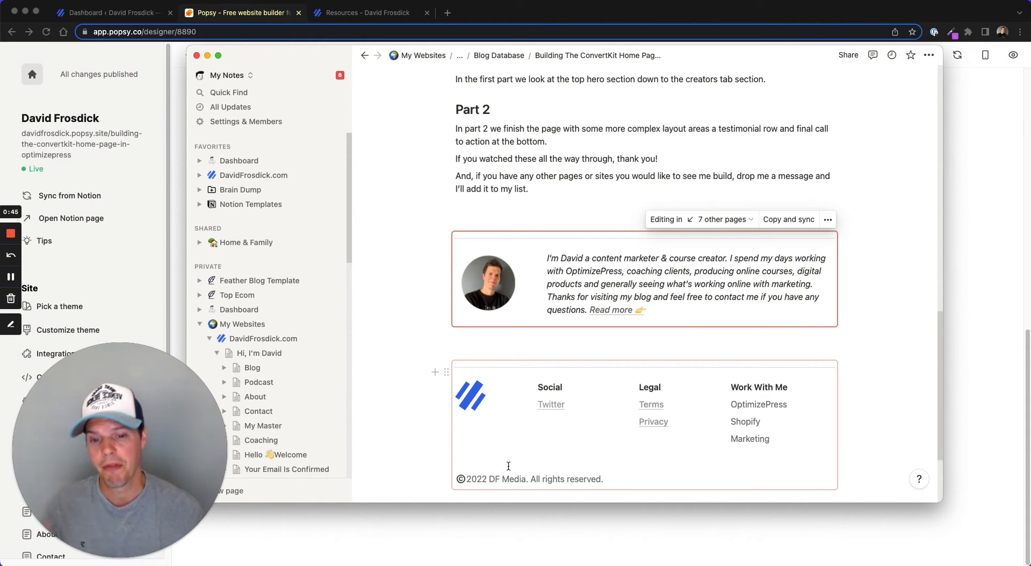
mouse_move(447, 372)
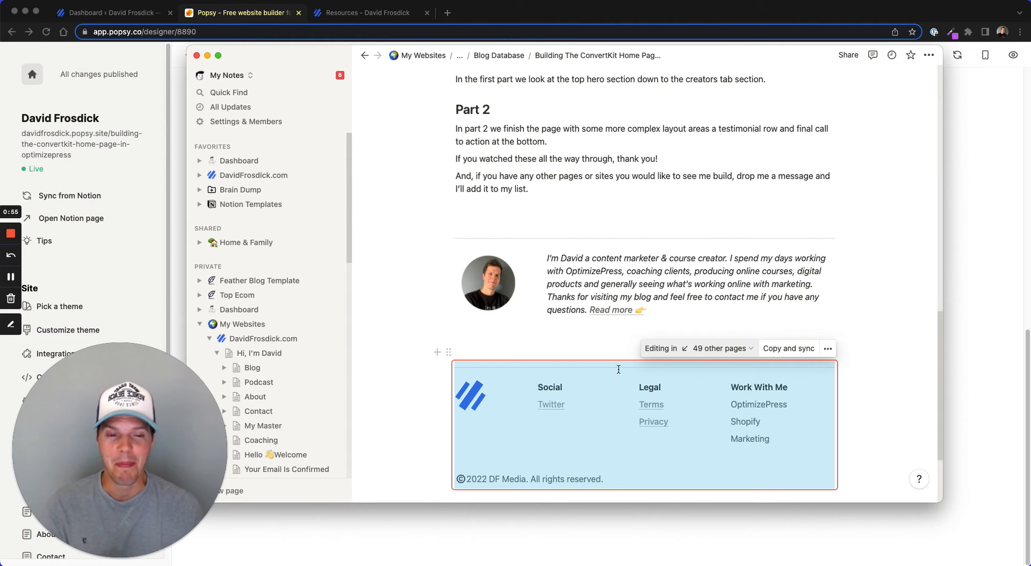
mouse_move(648, 371)
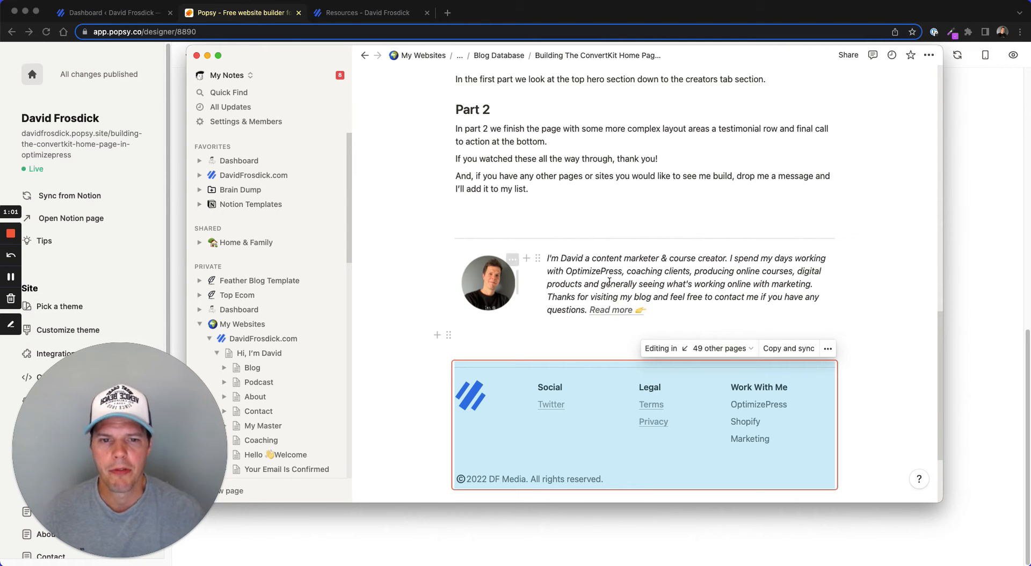
Step: Copy and sync the author bio block, then go to the Blog database
click(447, 244)
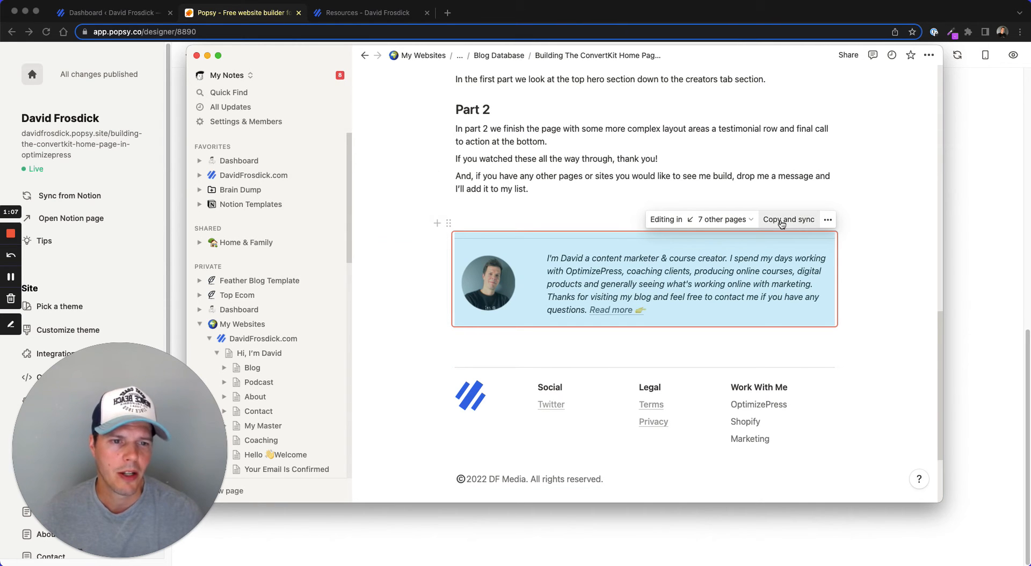
click(788, 219)
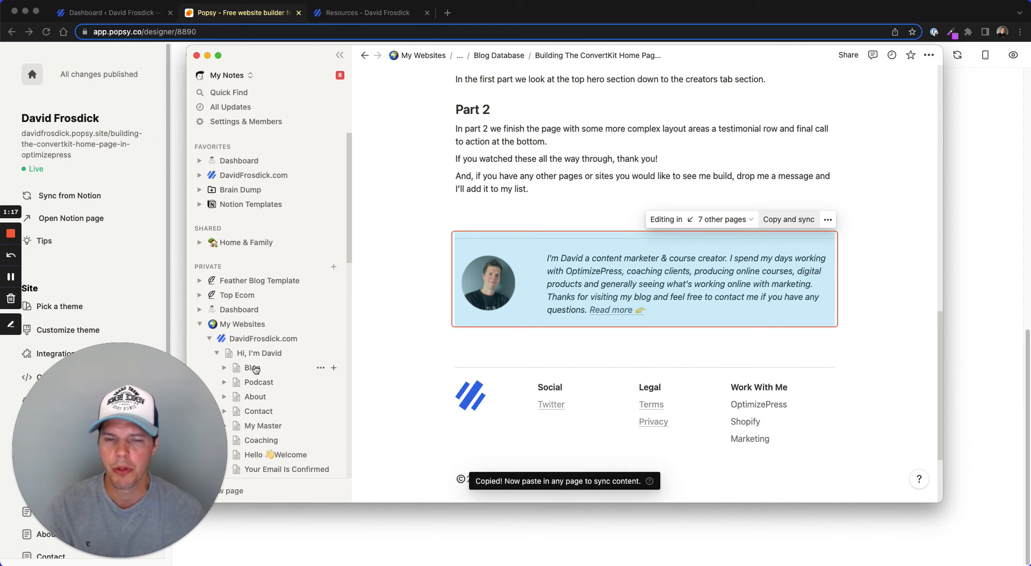
click(250, 368)
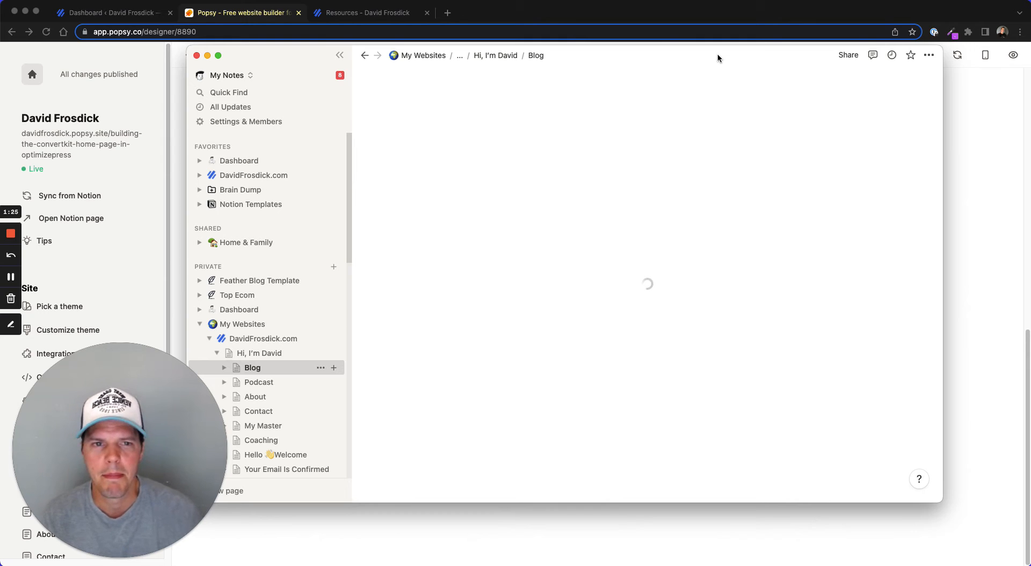
mouse_move(689, 60)
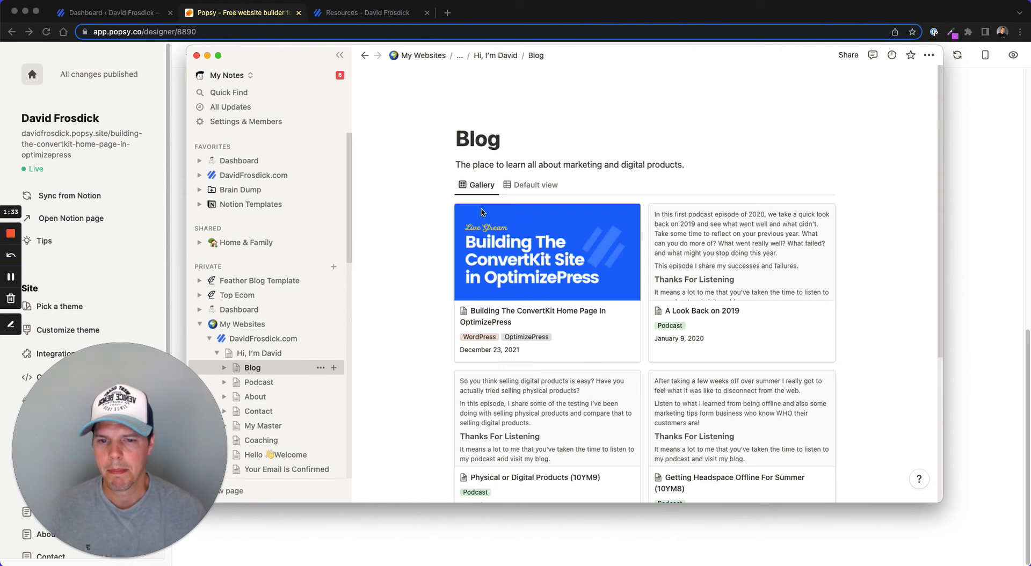
mouse_move(645, 66)
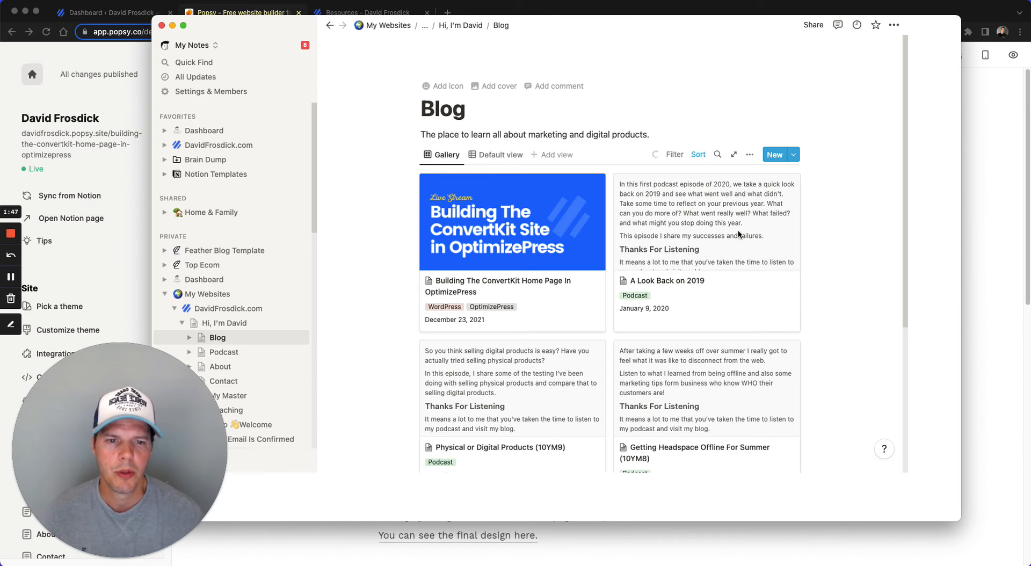
mouse_move(708, 184)
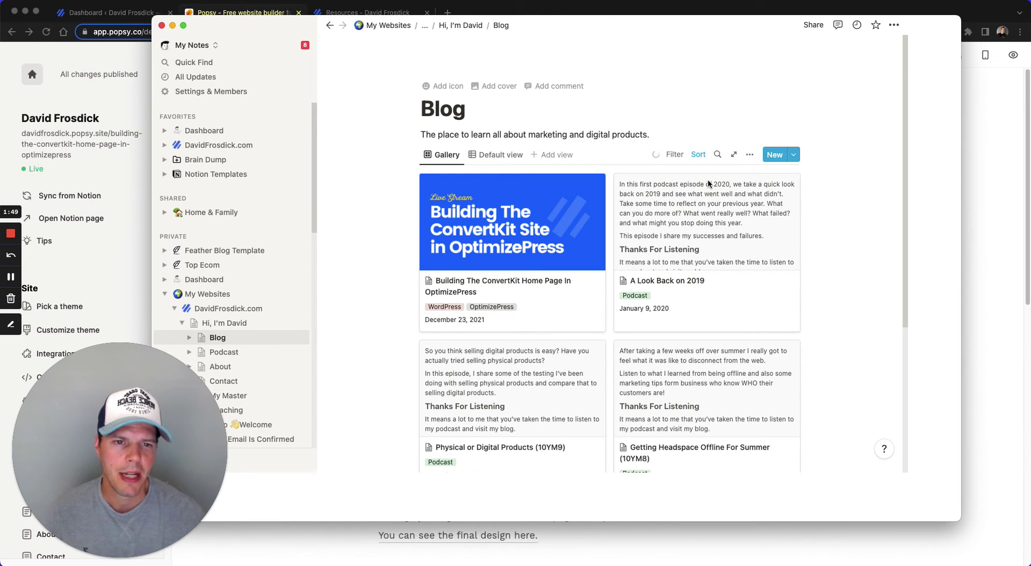
mouse_move(676, 292)
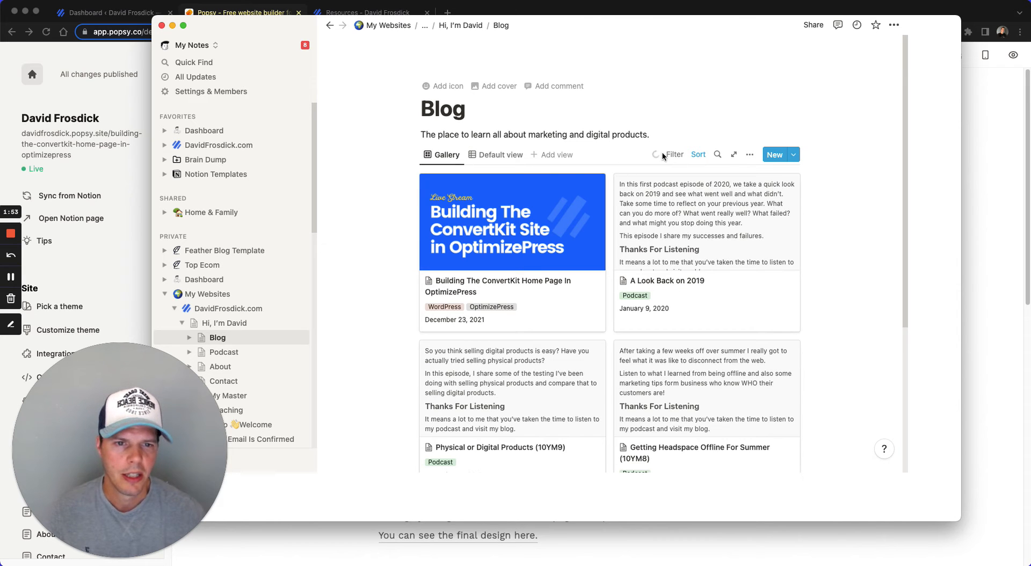
mouse_move(249, 304)
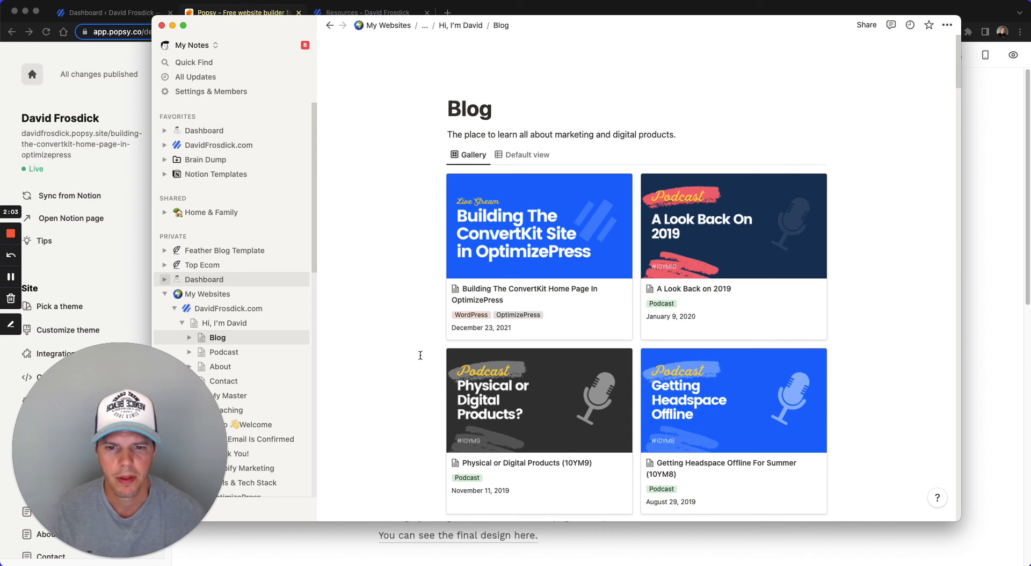
Step: Scroll the Blog database's Gallery view of post cards
scroll(down, 3)
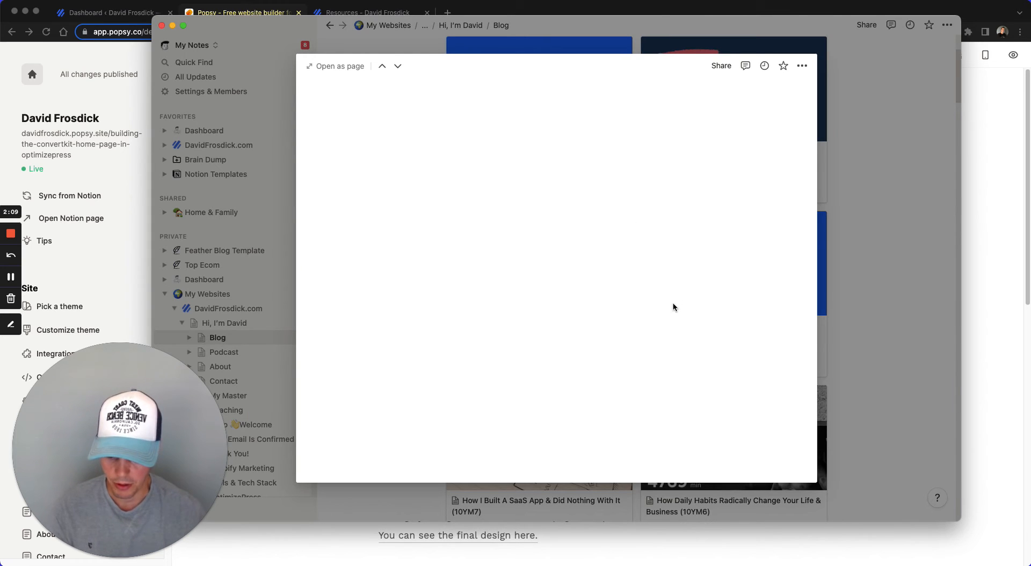
mouse_move(704, 333)
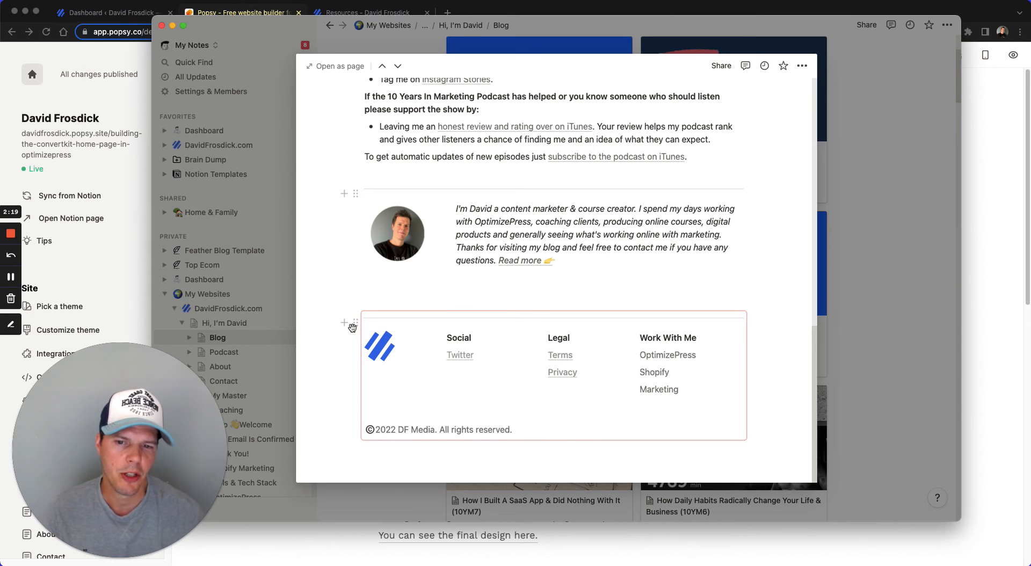
mouse_move(427, 230)
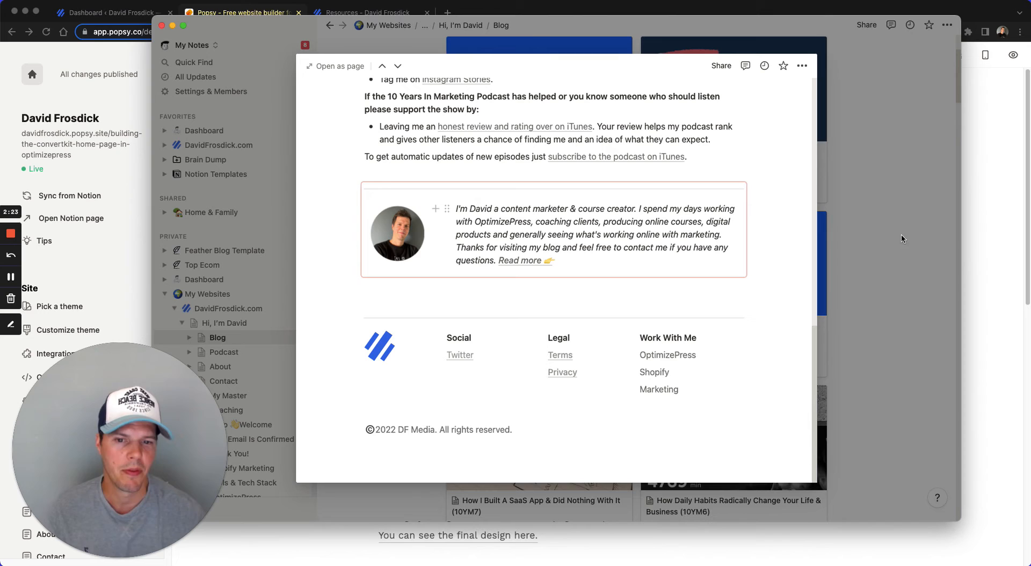
mouse_move(873, 302)
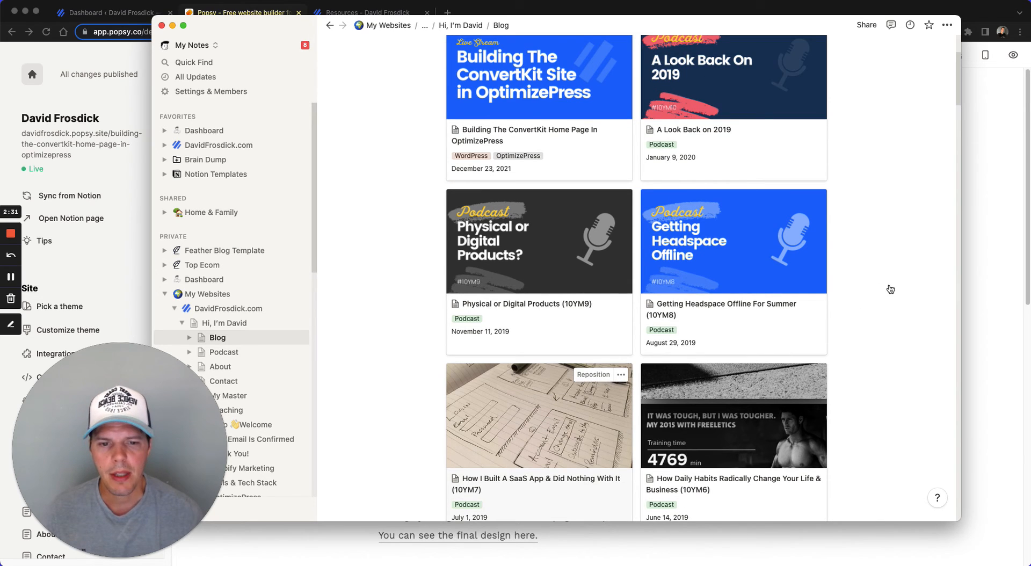
mouse_move(887, 287)
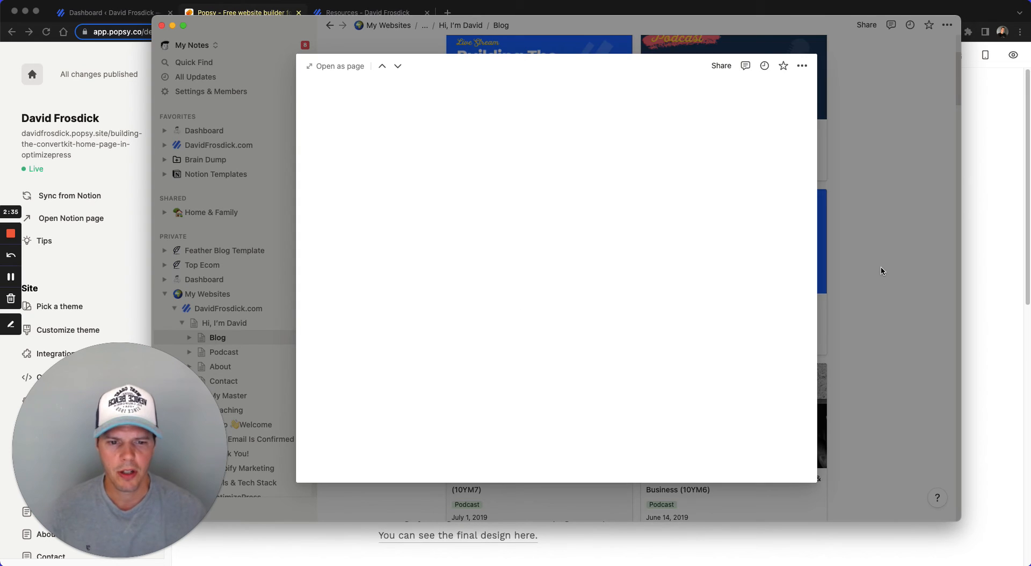
mouse_move(884, 139)
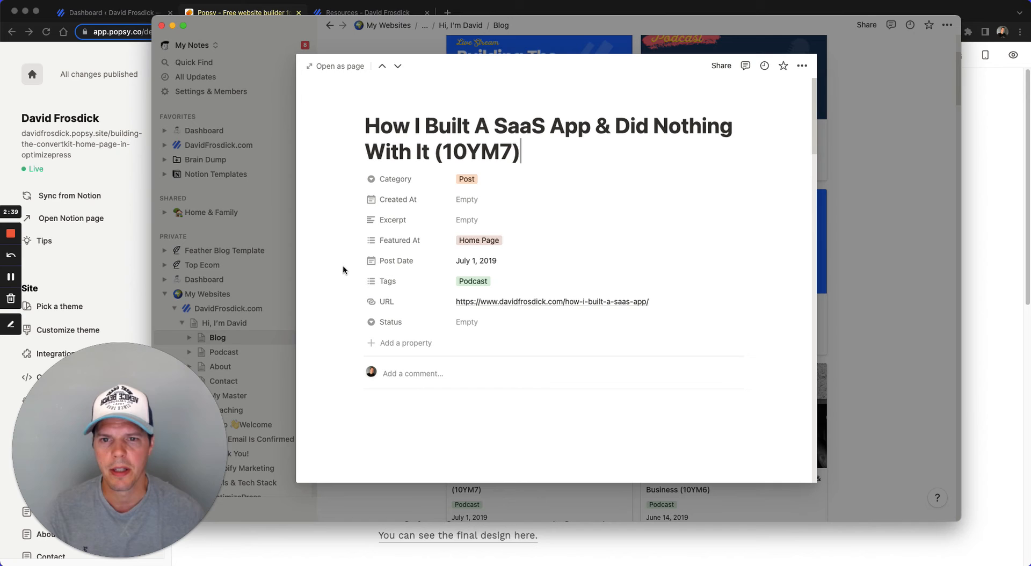
mouse_move(704, 268)
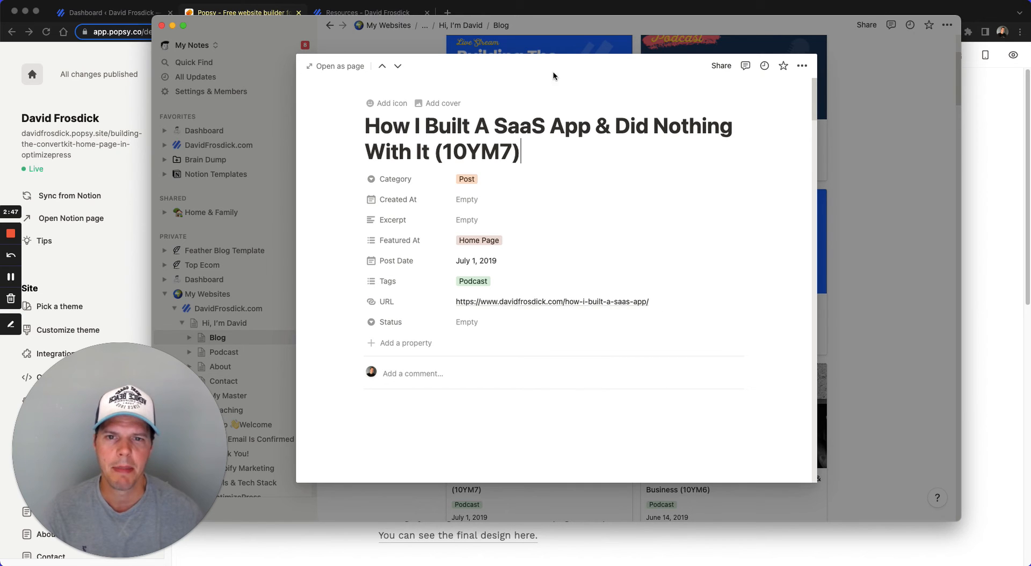
mouse_move(352, 406)
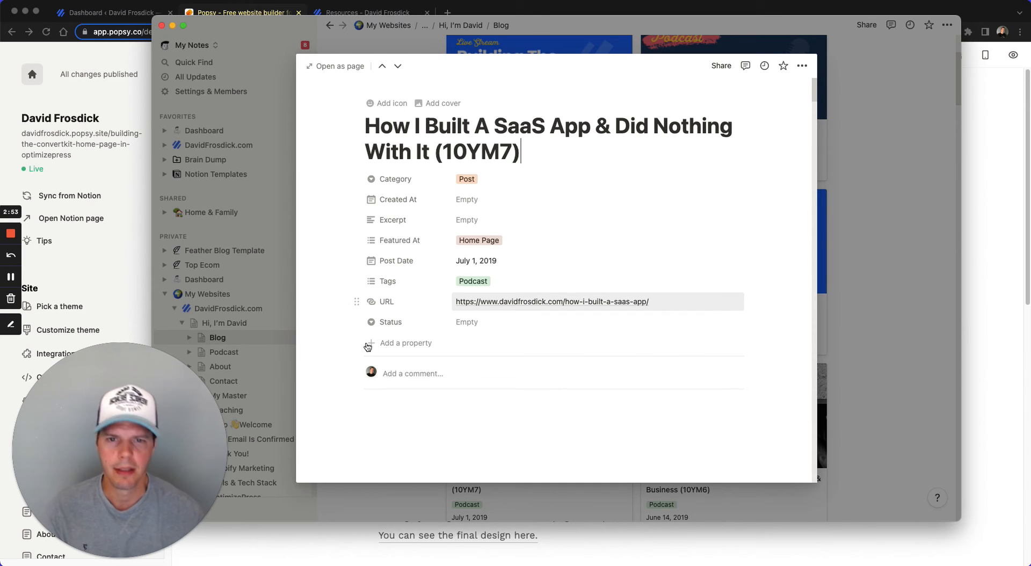
mouse_move(765, 249)
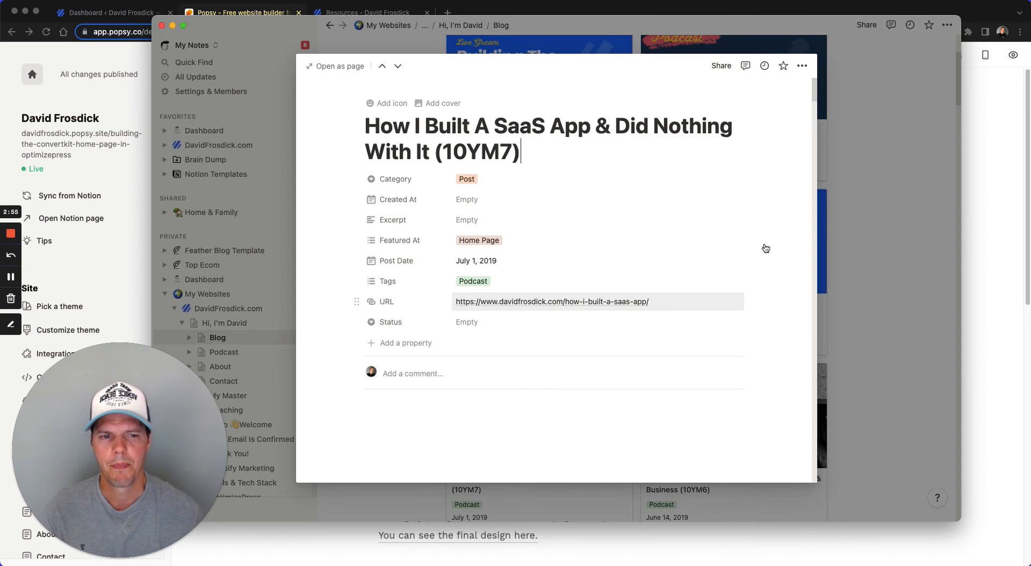
Step: Scroll through the 10YM7 post body down to the synced author bio
scroll(down, 3)
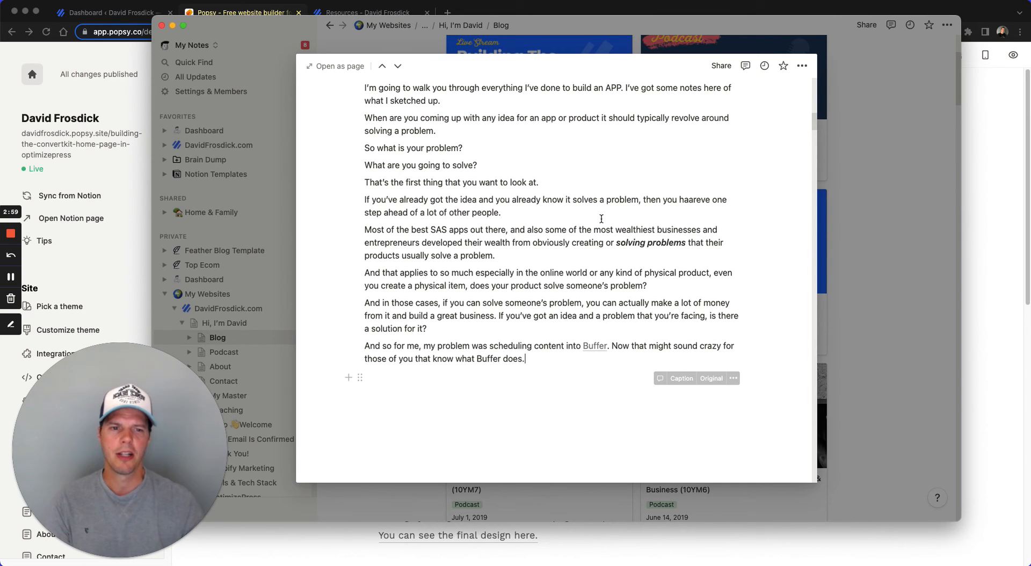
scroll(down, 3)
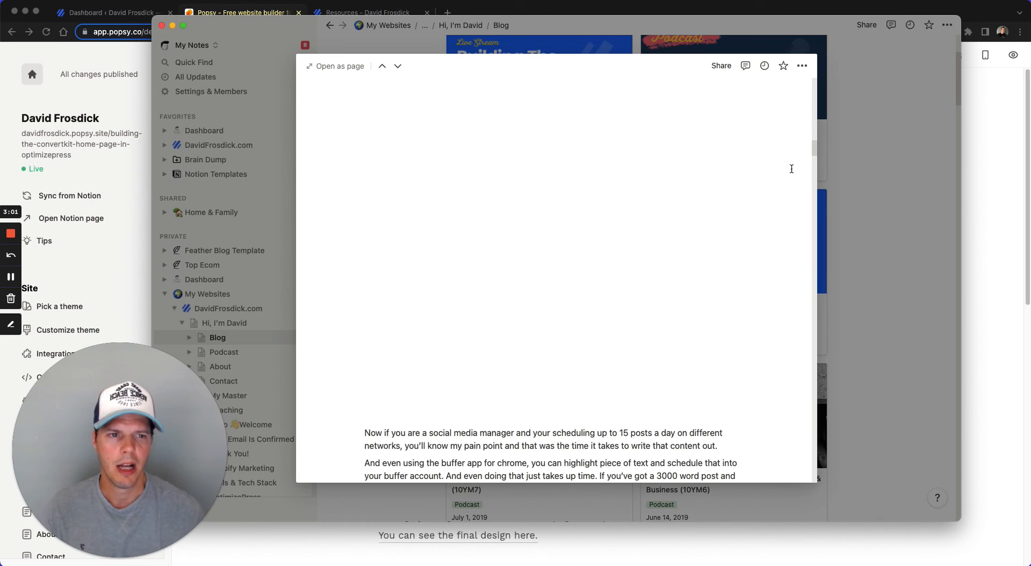
scroll(down, 3)
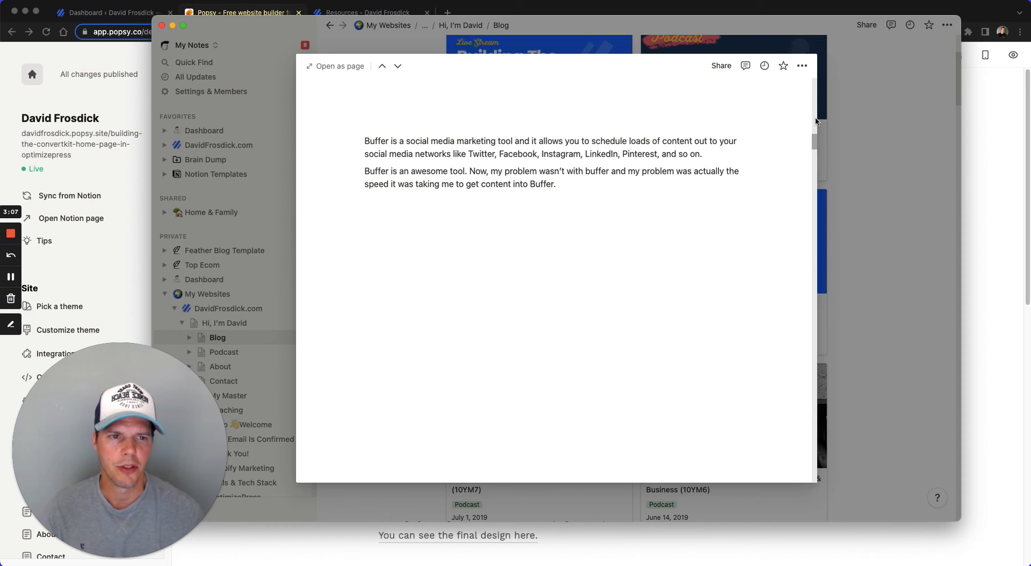
mouse_move(366, 267)
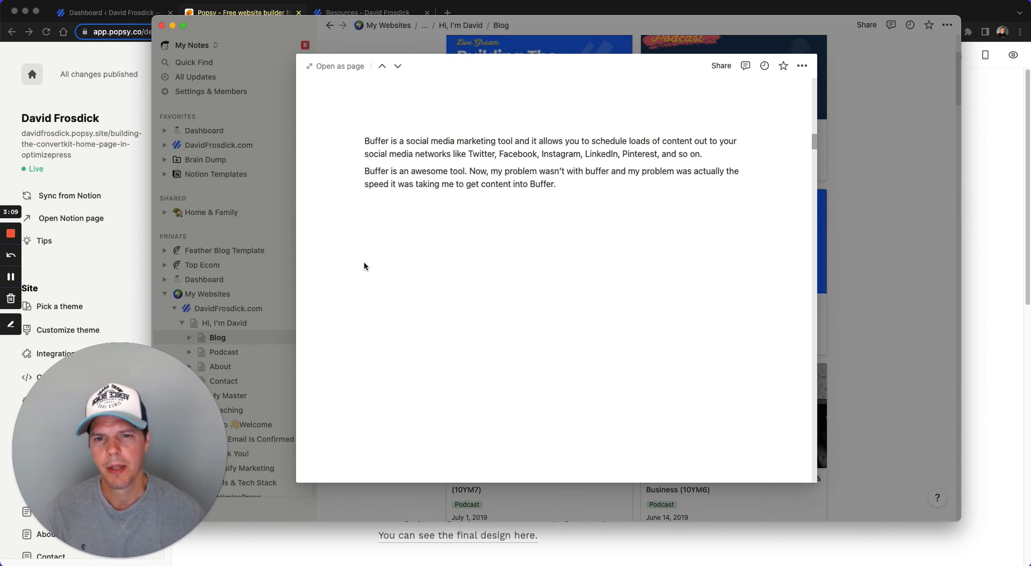
mouse_move(551, 299)
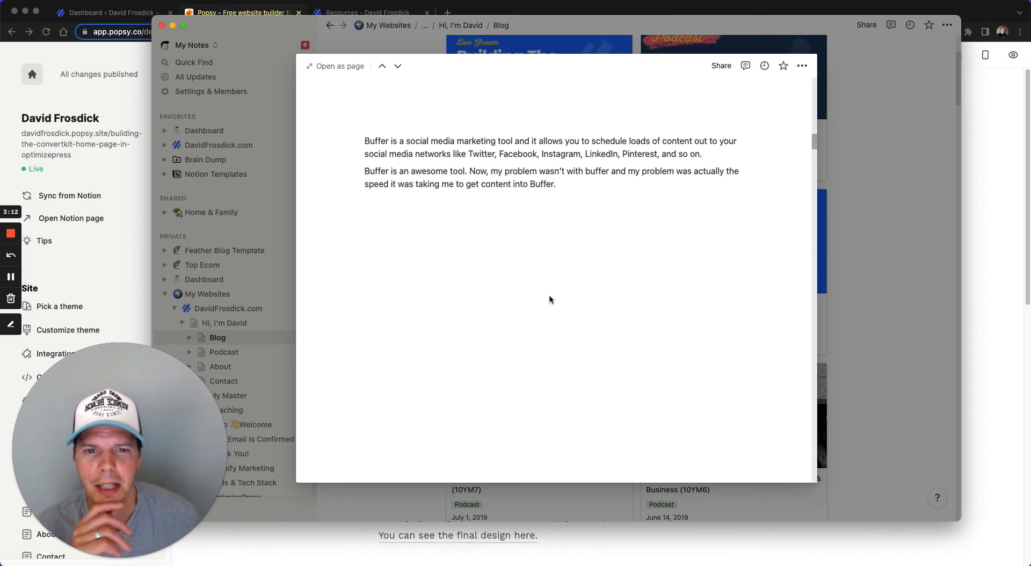
scroll(down, 3)
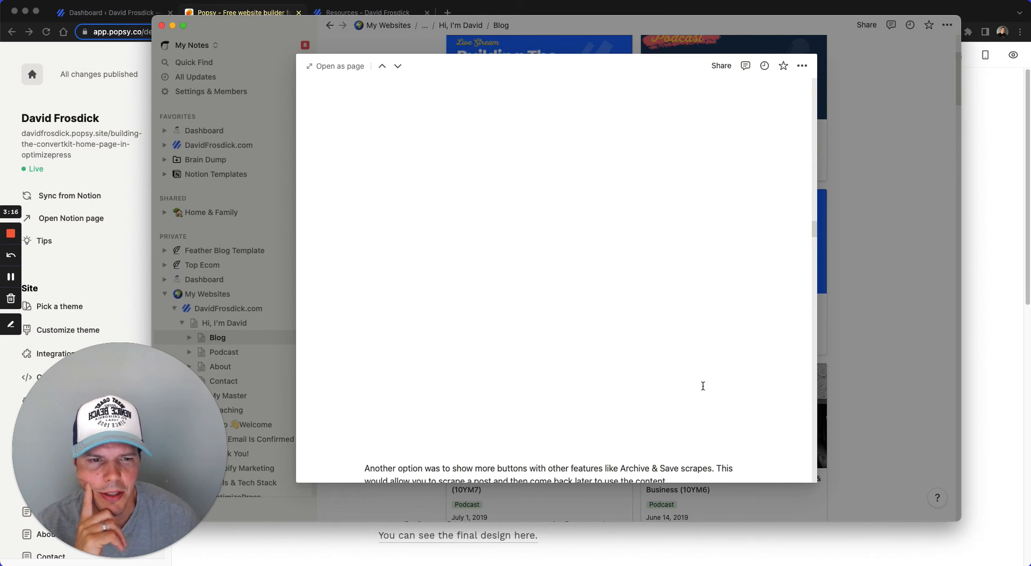
scroll(down, 3)
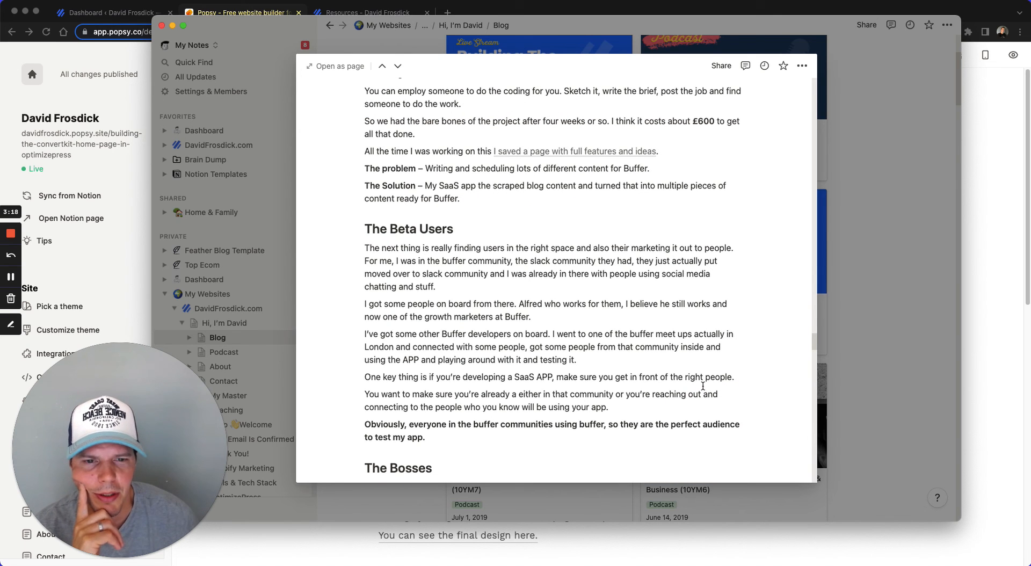
scroll(down, 3)
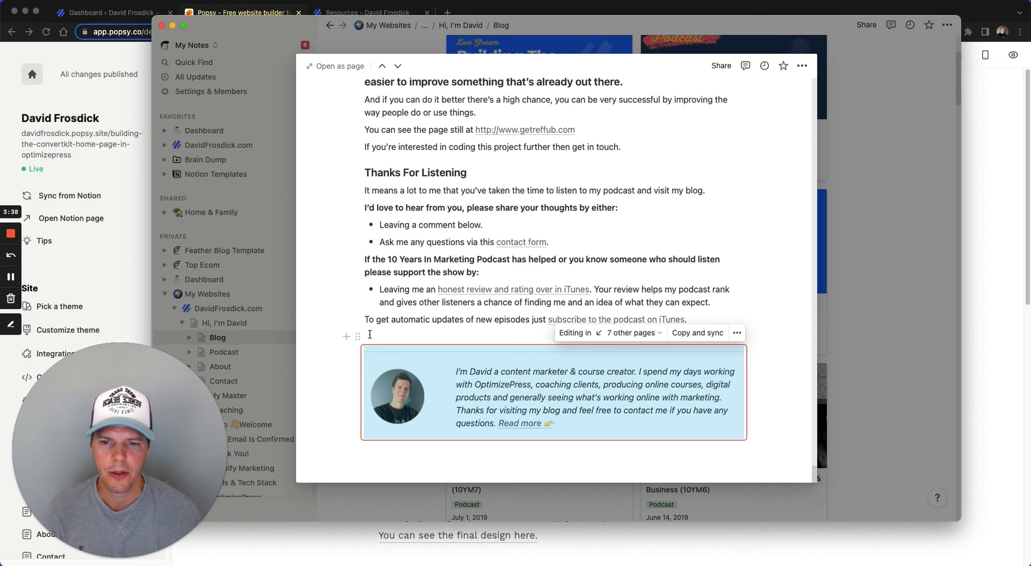
Step: Insert an empty block above the synced author bio block
click(369, 336)
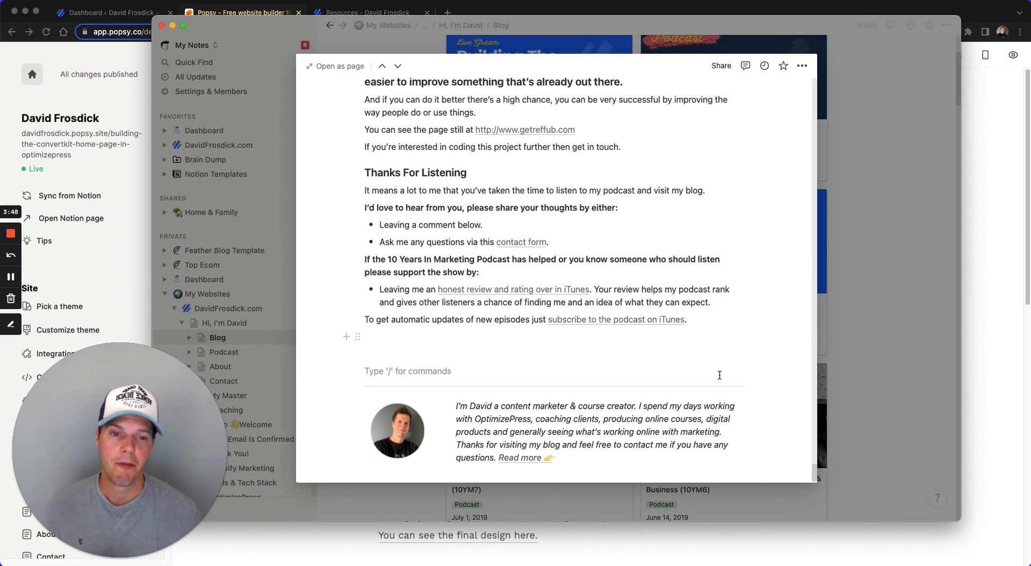
scroll(down, 3)
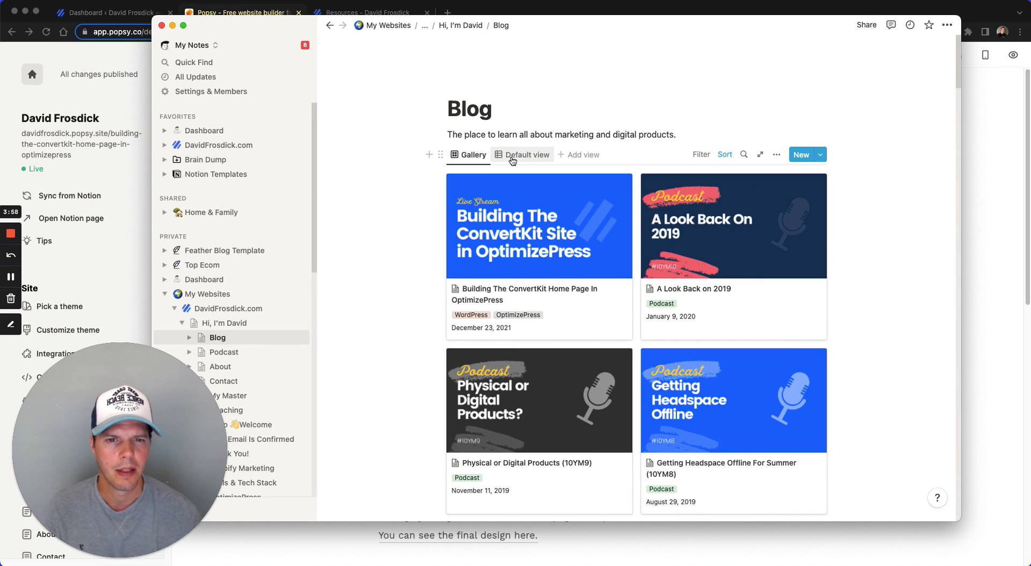
Step: Scroll down through older Blog gallery cards and back up to 2019 posts
scroll(down, 3)
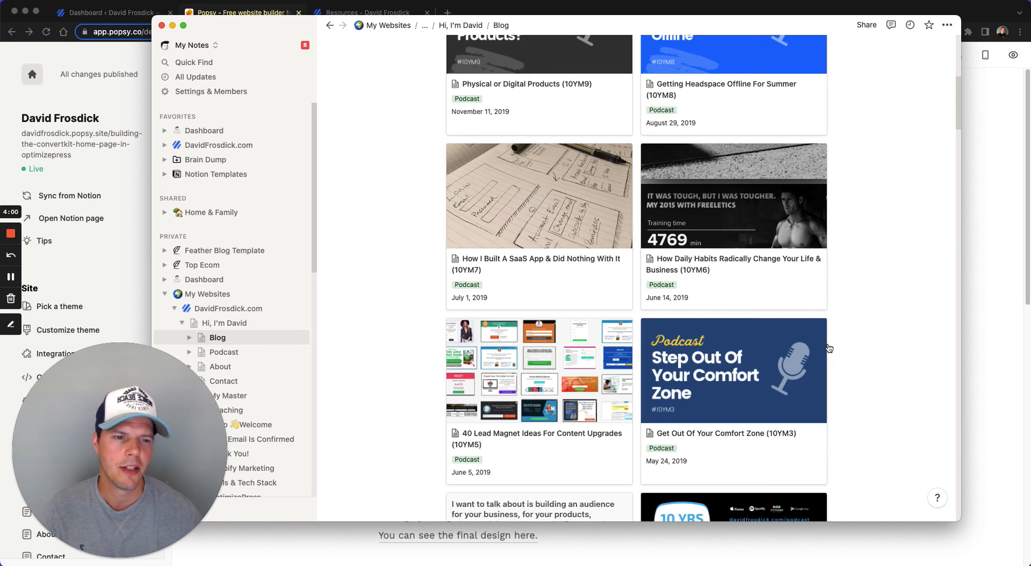
scroll(down, 3)
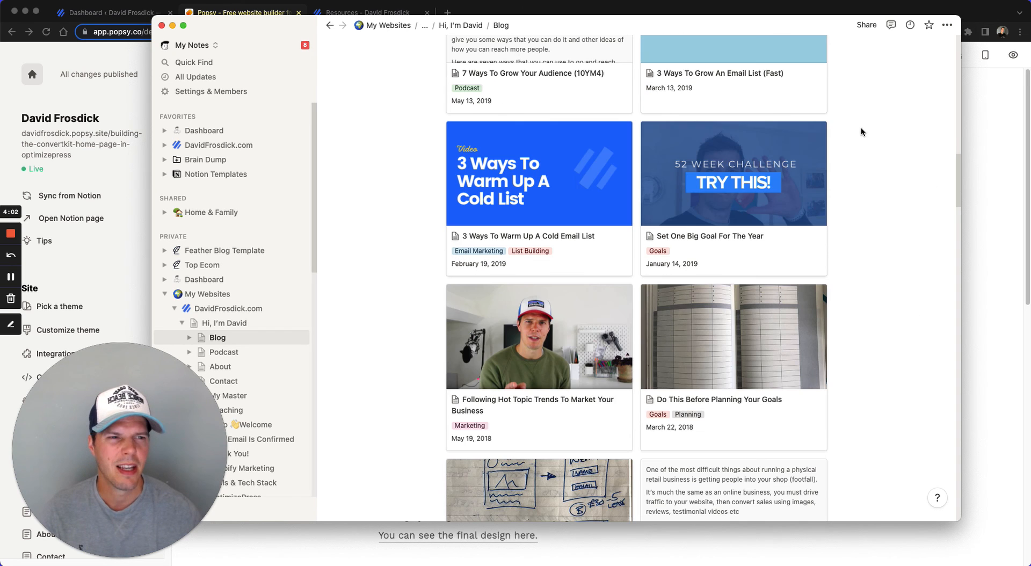
scroll(down, 3)
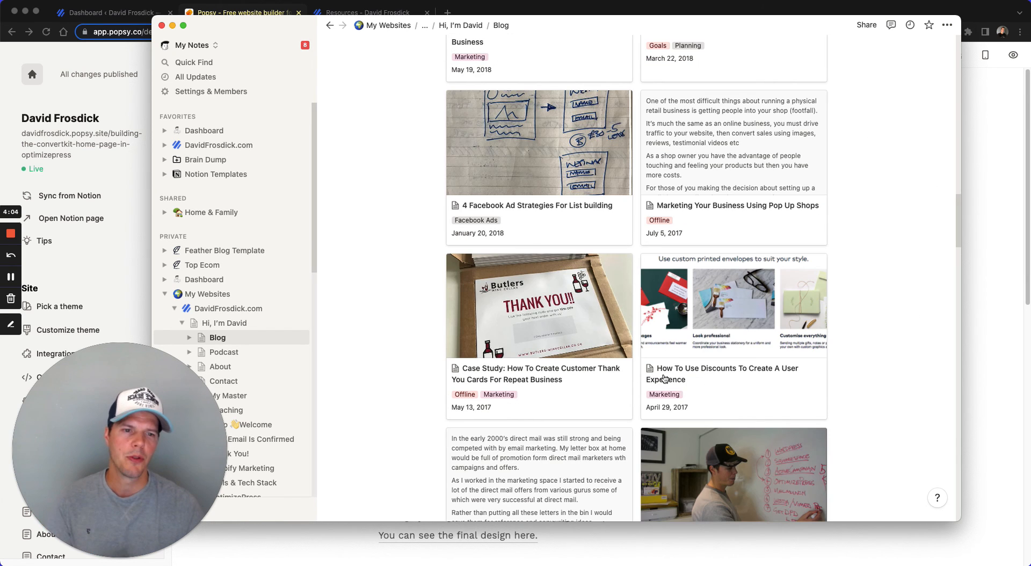
scroll(down, 3)
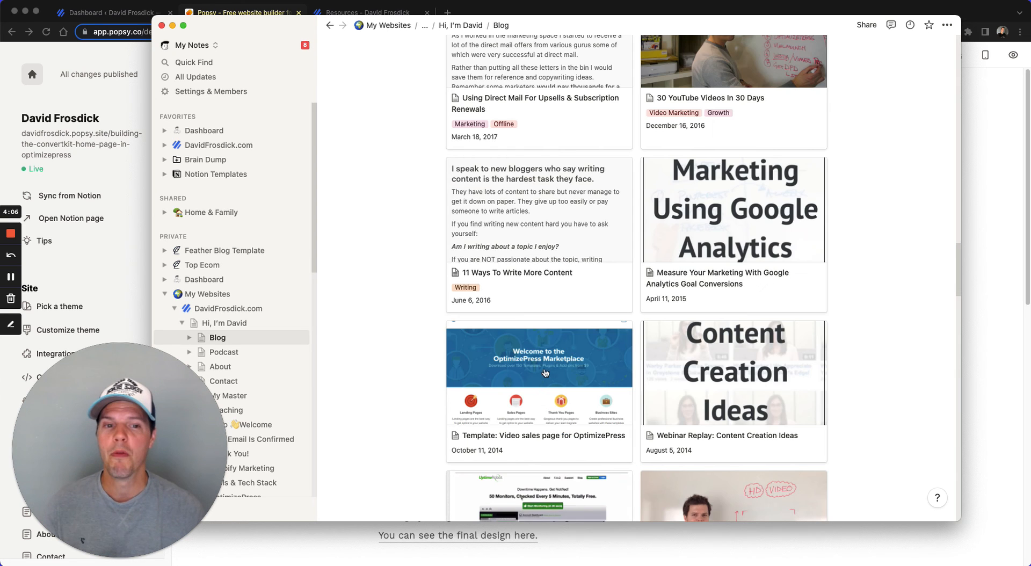
scroll(up, 3)
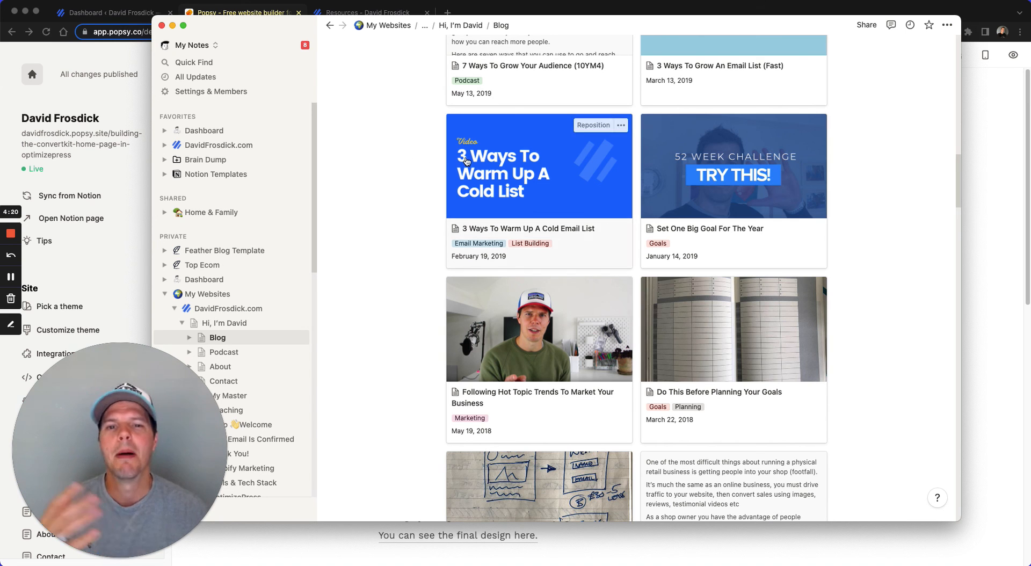
mouse_move(499, 146)
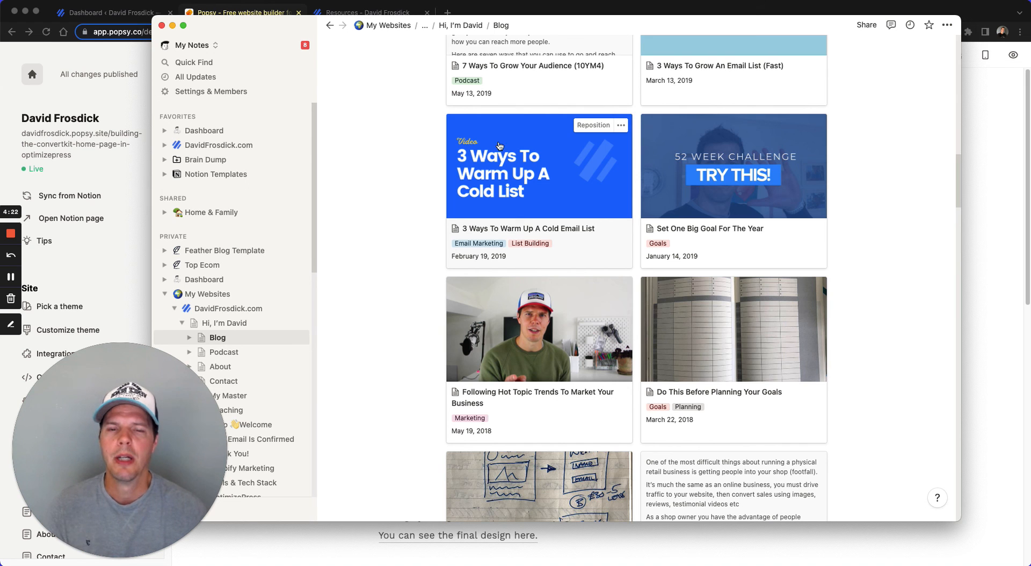